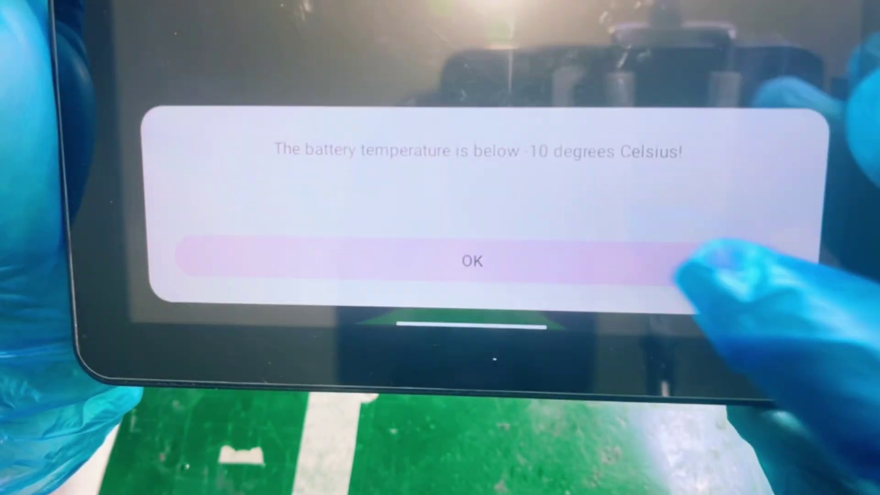
Step: Acknowledge the low battery temperature warning with OK, revealing the home screen wallpaper
click(473, 261)
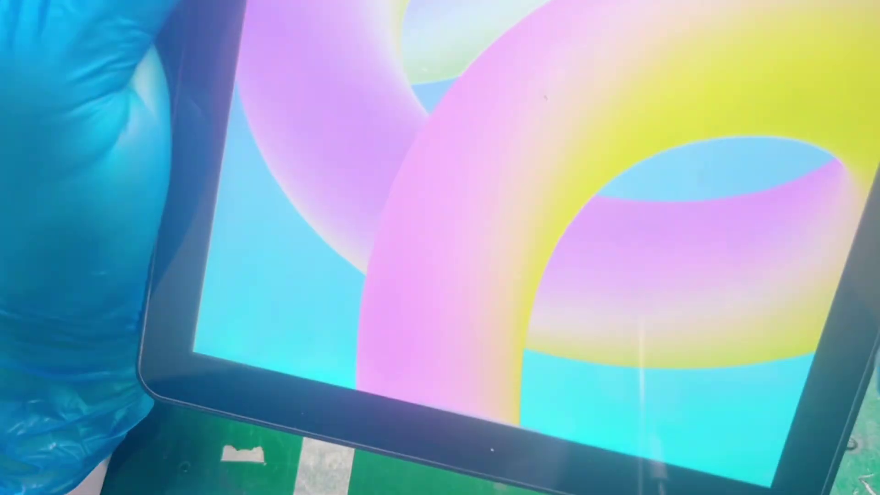